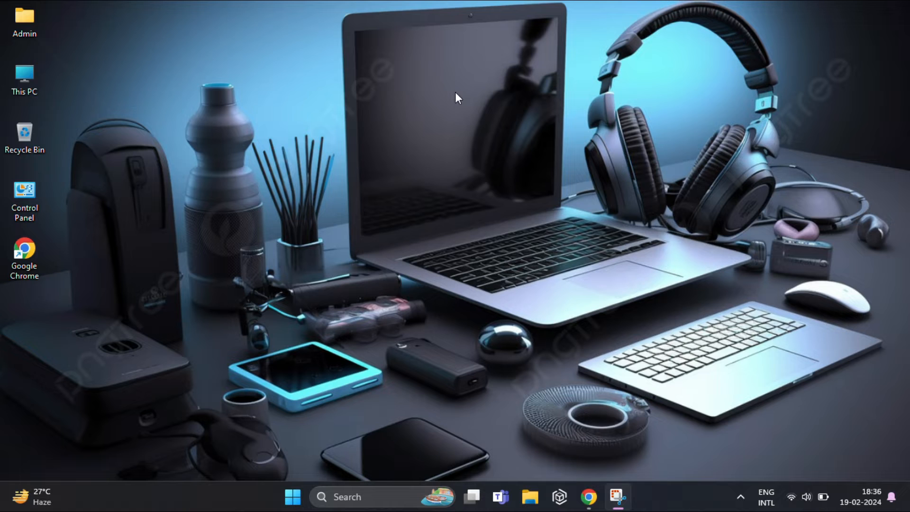
Step: Start the free CCleaner installer download from ccleaner.com in Chrome
click(588, 496)
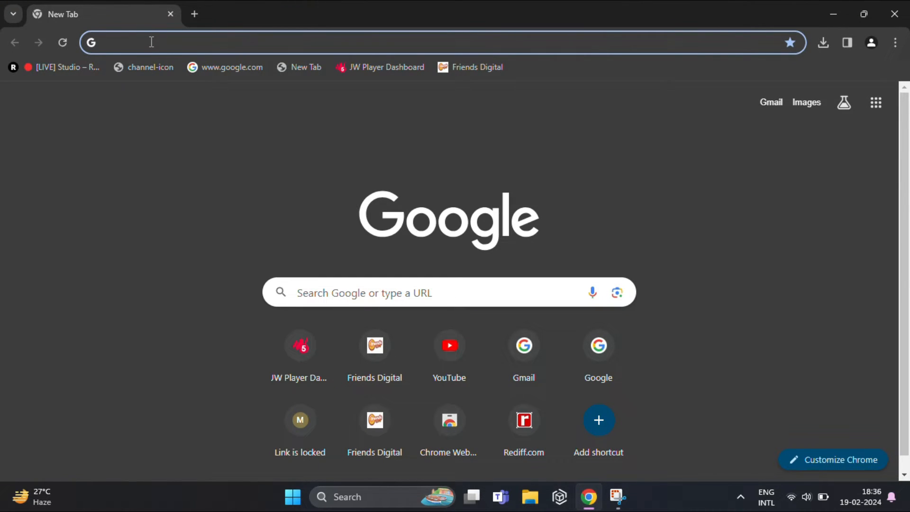
text(ccleaner.com/ccleaner/download)
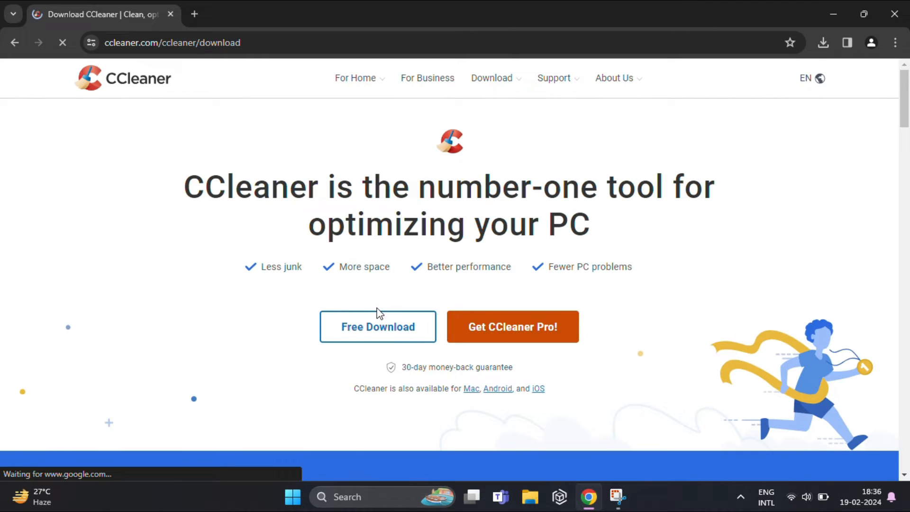
click(377, 326)
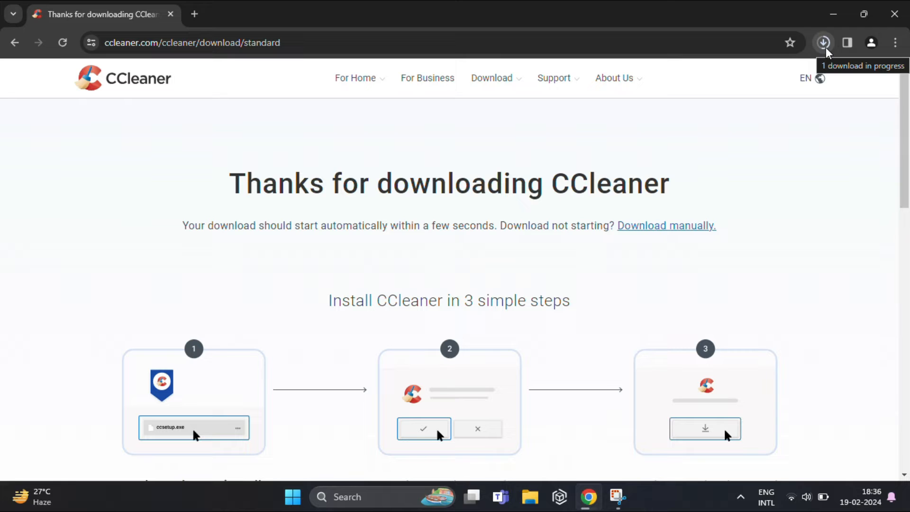
mouse_move(795, 98)
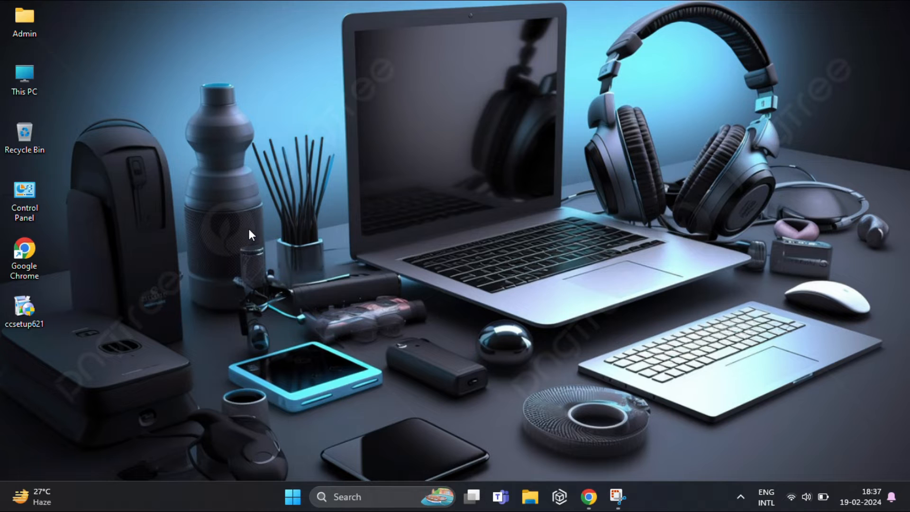
Step: Run ccsetup621 and install with the Recycle Bin menu and intelligent cookie scan options unticked
double_click(25, 308)
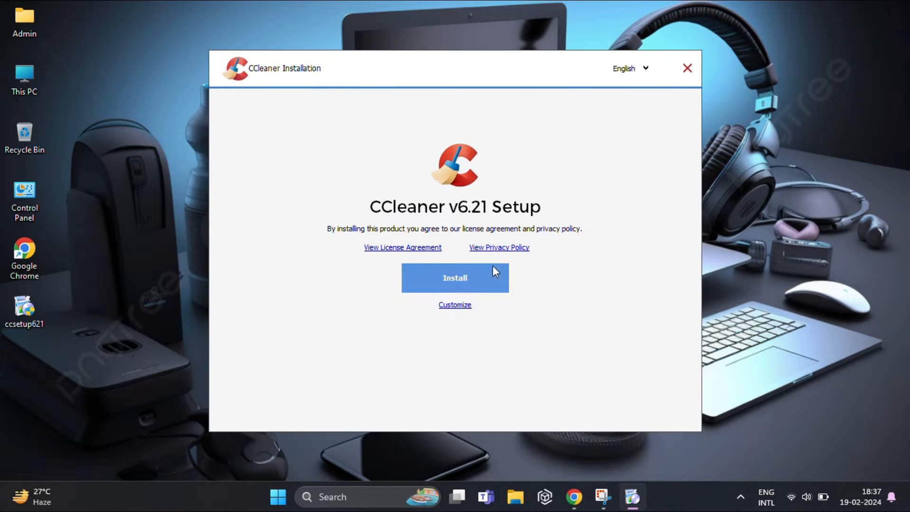
click(454, 305)
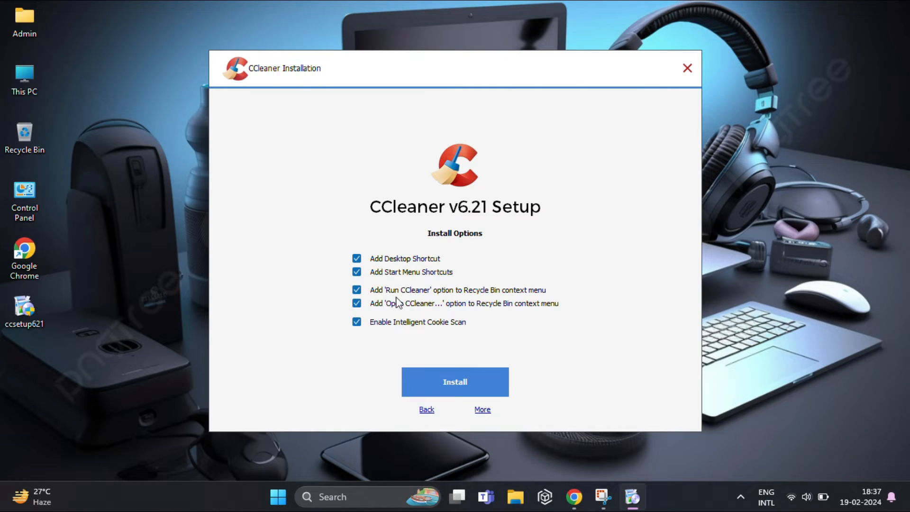
click(358, 321)
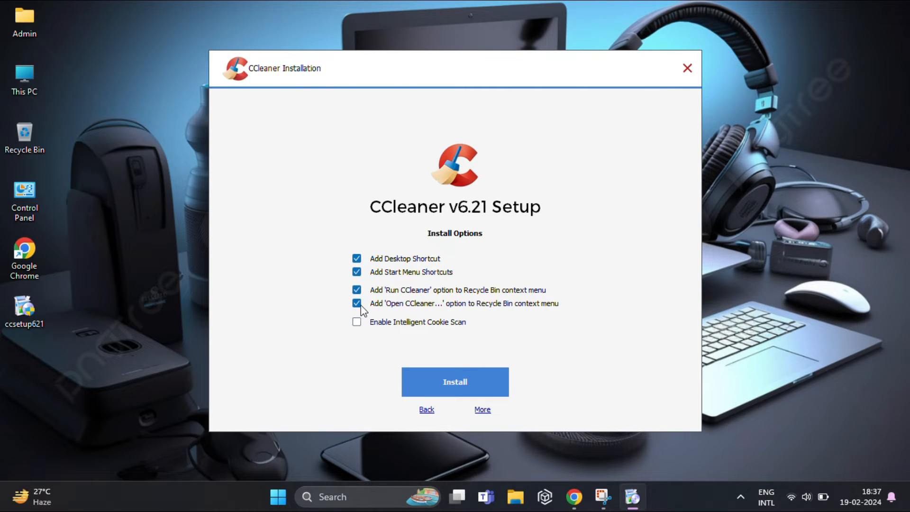
click(358, 303)
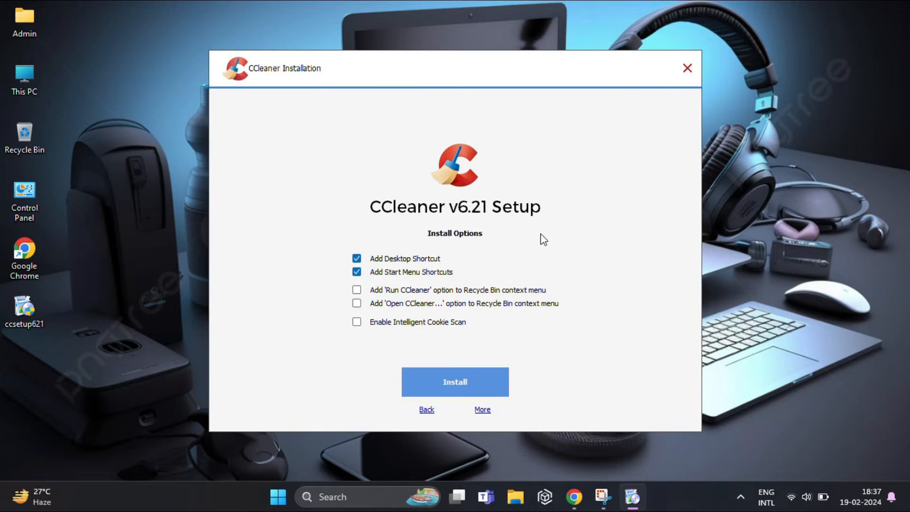
click(455, 381)
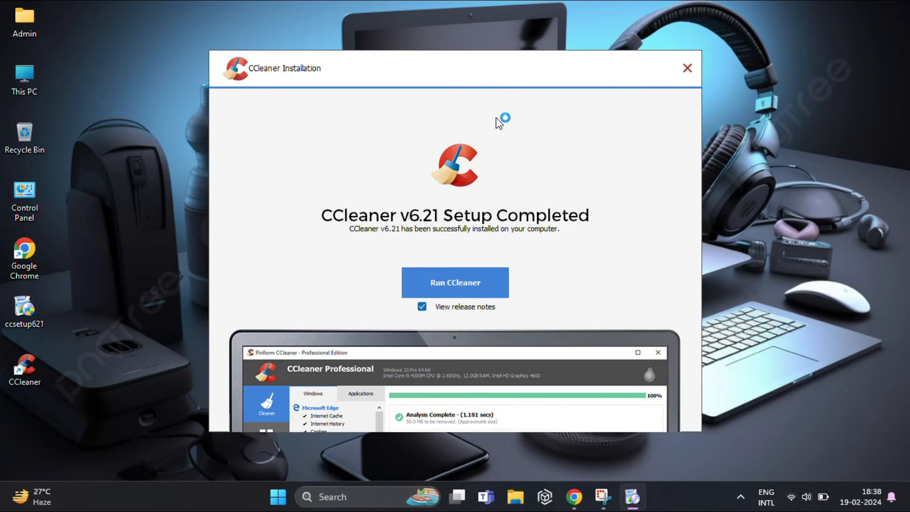
click(689, 68)
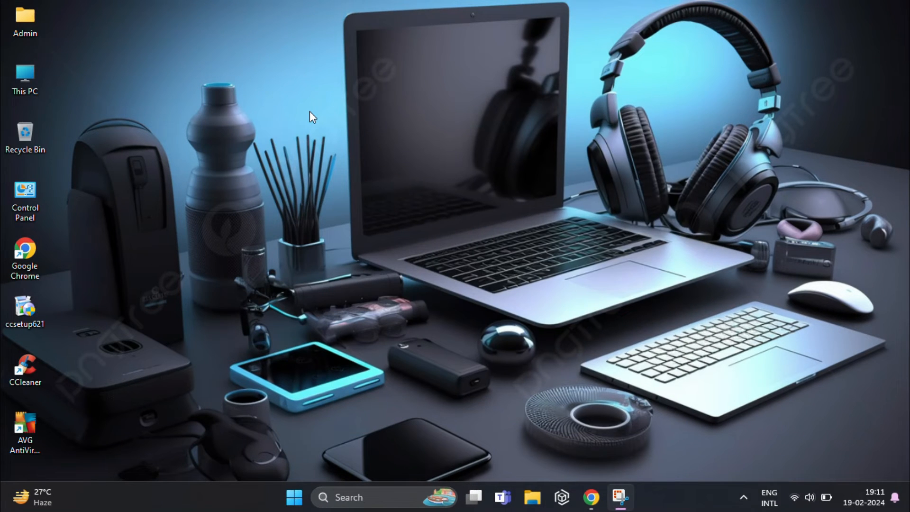
mouse_move(276, 215)
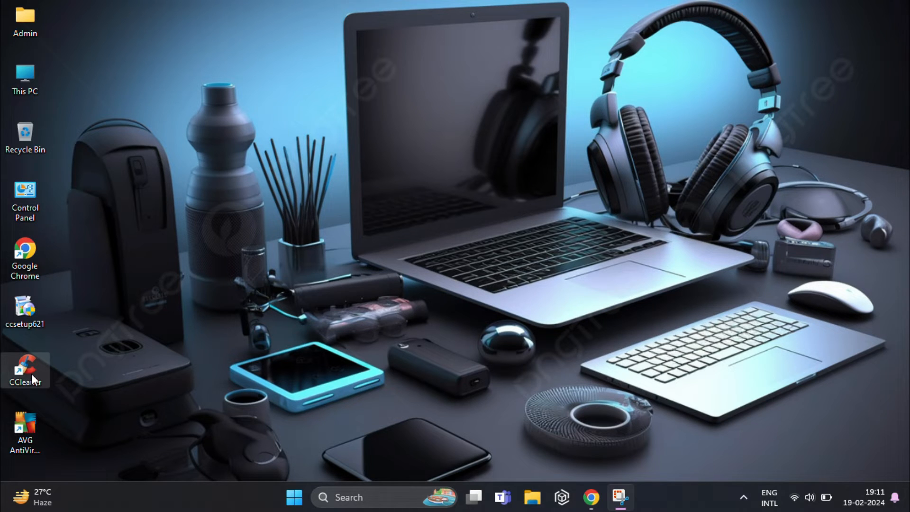
mouse_move(341, 278)
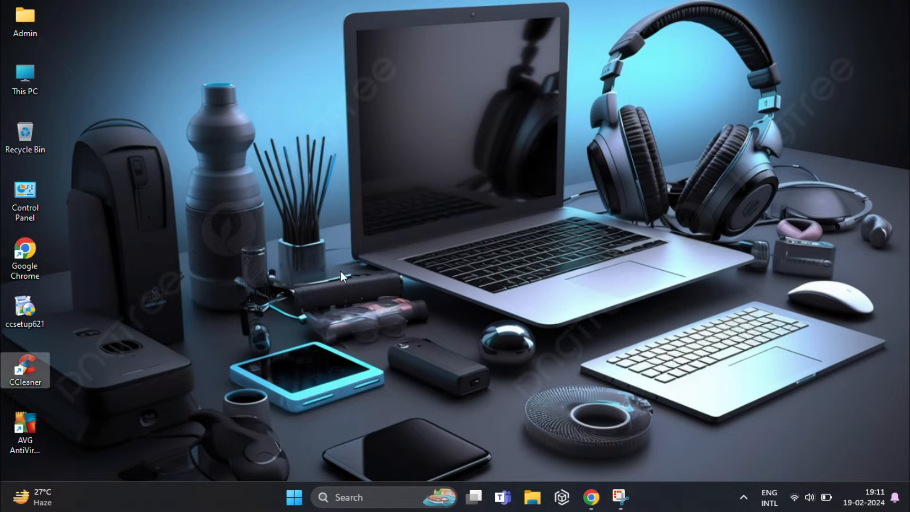
Step: Launch CCleaner and go to Tools > Duplicate Finder
double_click(25, 369)
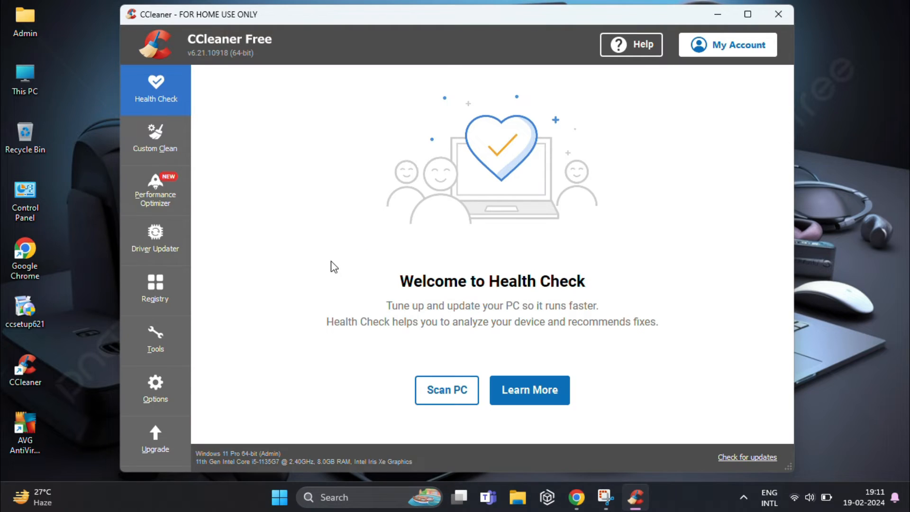
mouse_move(155, 169)
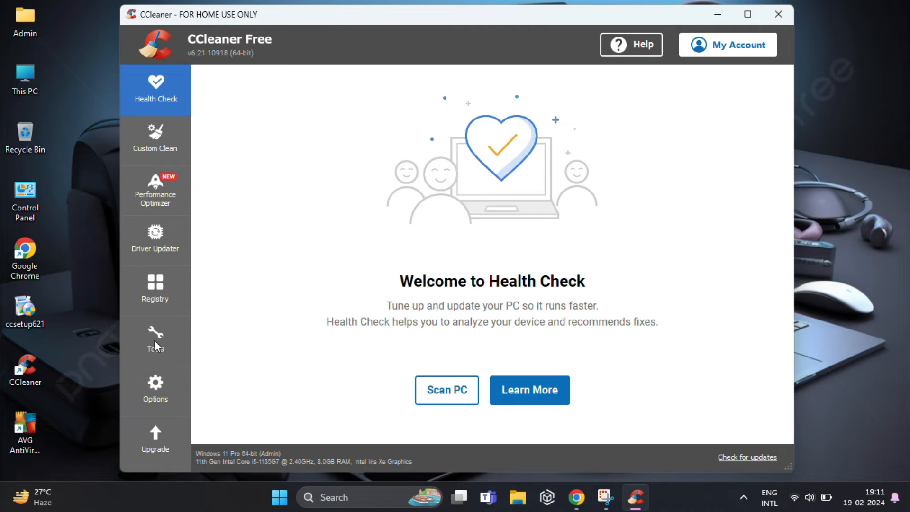
click(155, 340)
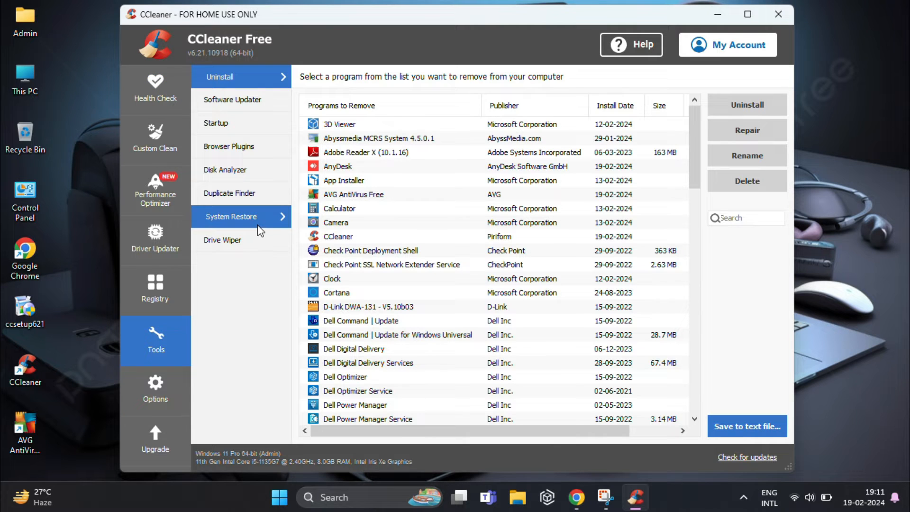
mouse_move(231, 192)
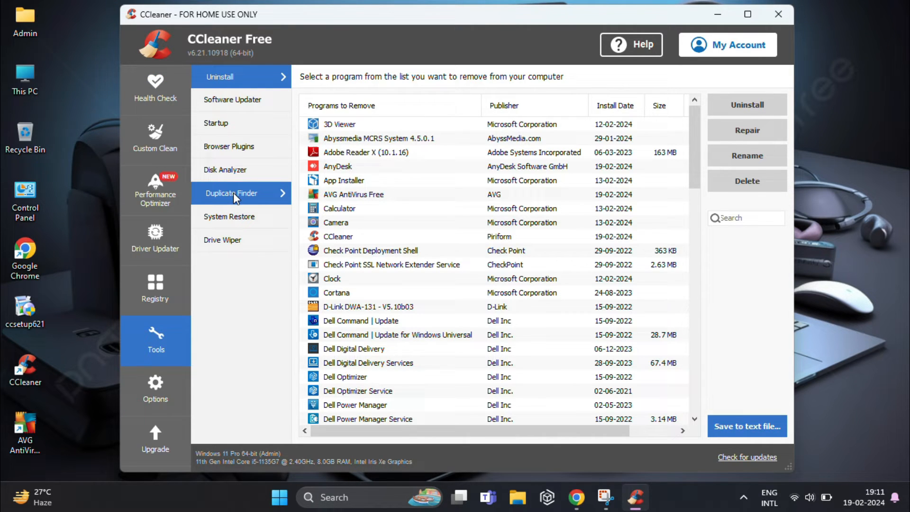
click(232, 193)
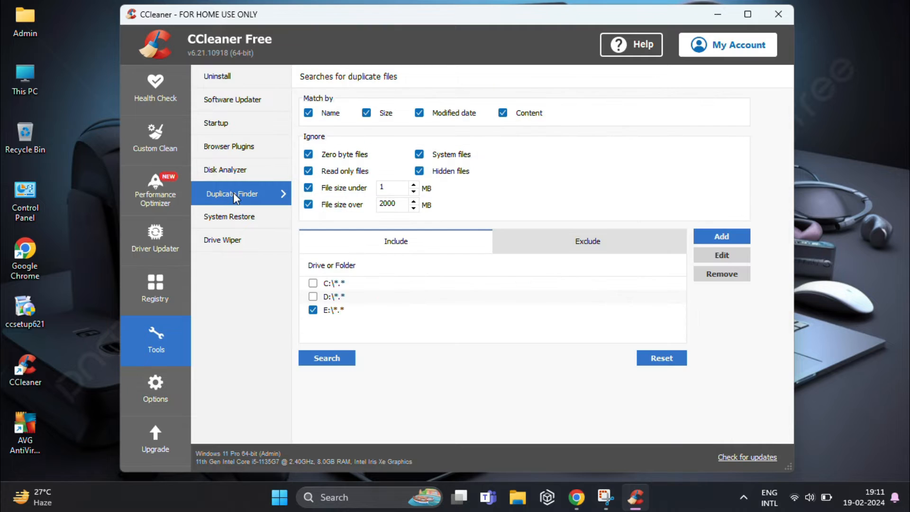
mouse_move(477, 124)
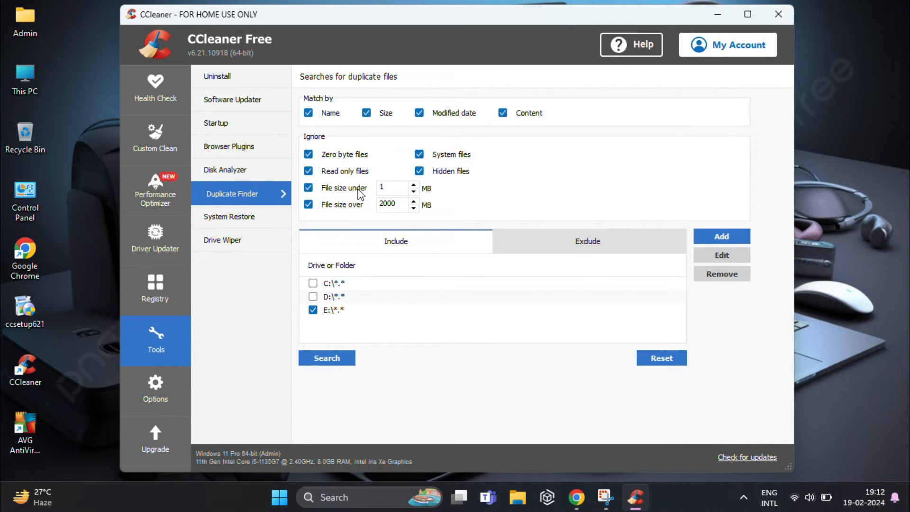
mouse_move(415, 218)
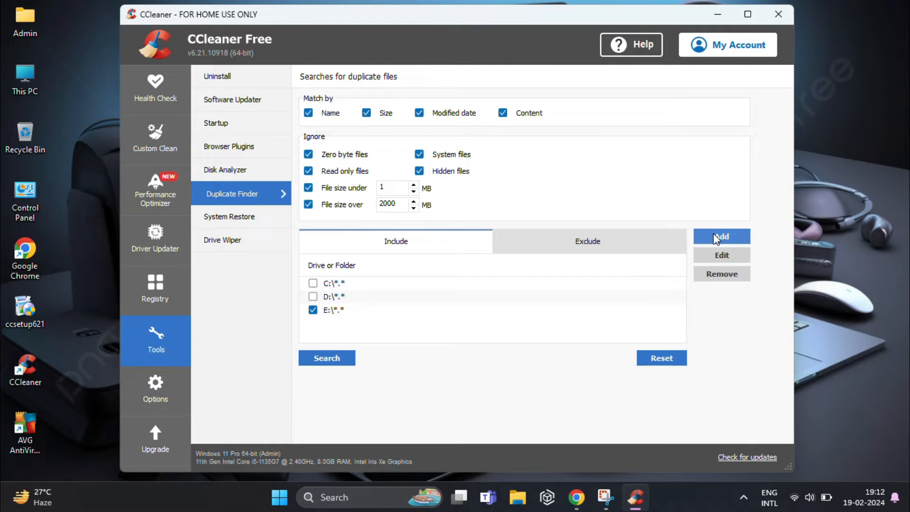
Step: Add SANTANU (E:) as the included search location via the Add dialog
click(720, 236)
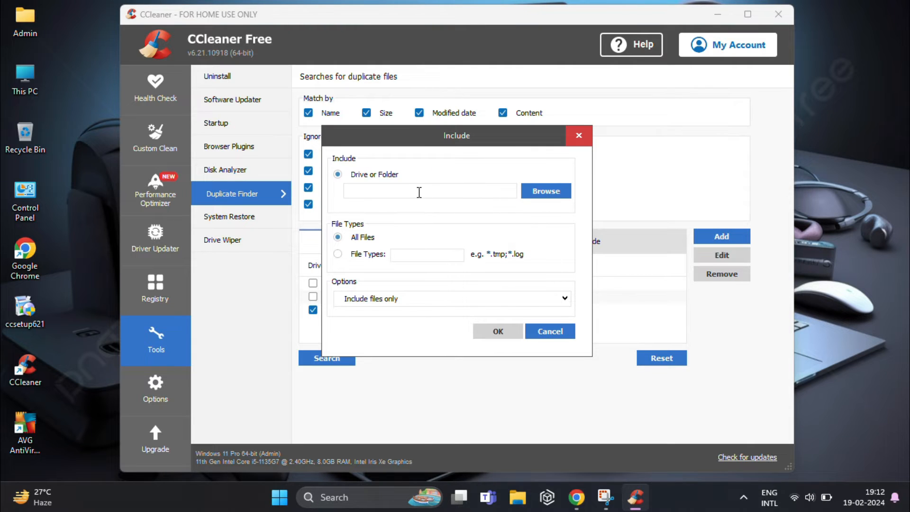
mouse_move(401, 190)
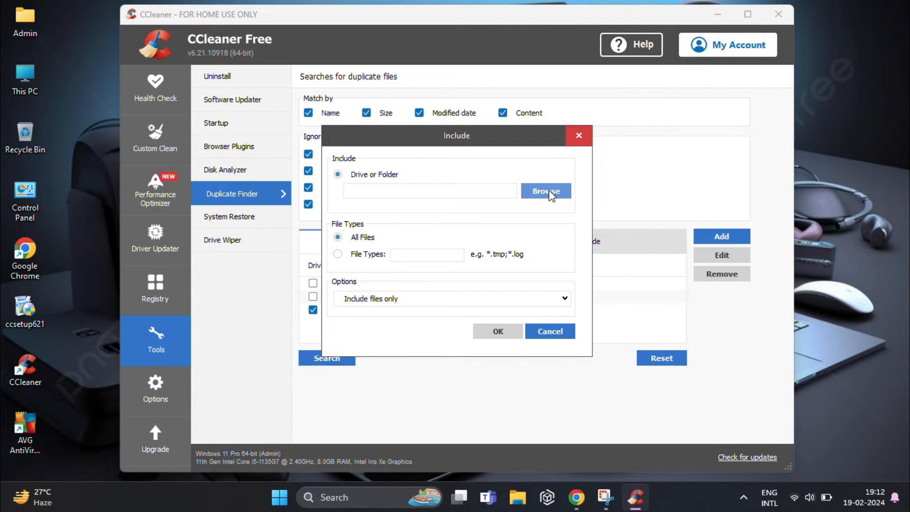
click(546, 191)
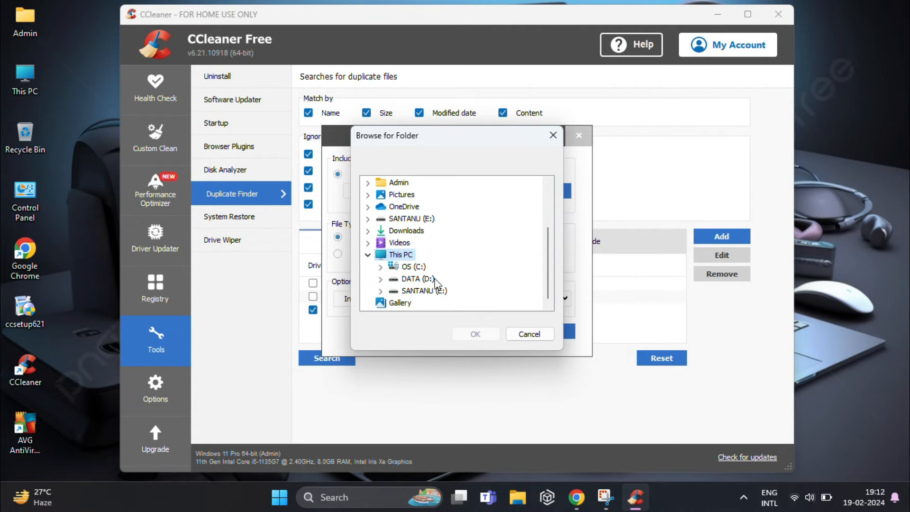
click(474, 334)
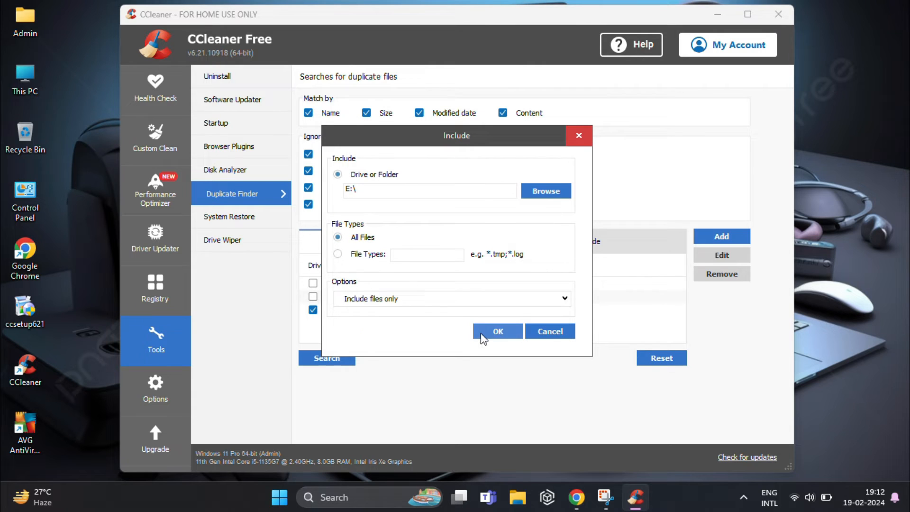
mouse_move(339, 258)
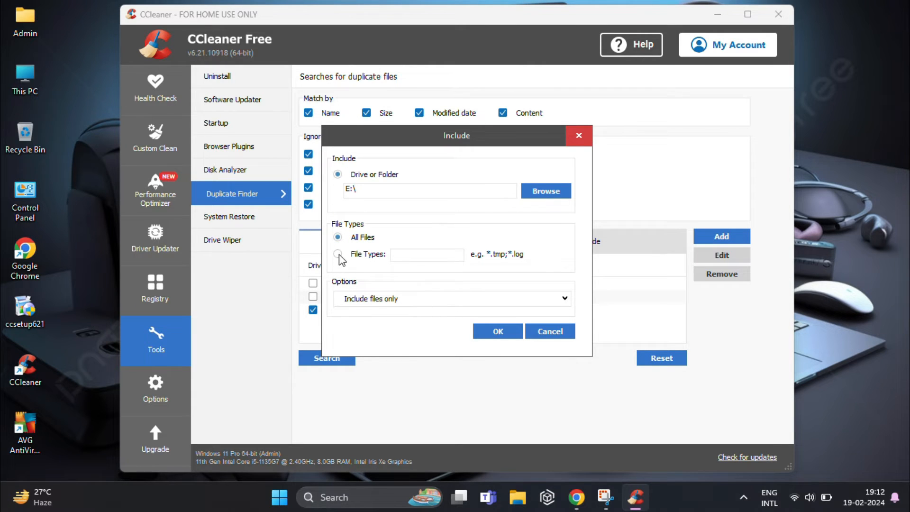
mouse_move(370, 298)
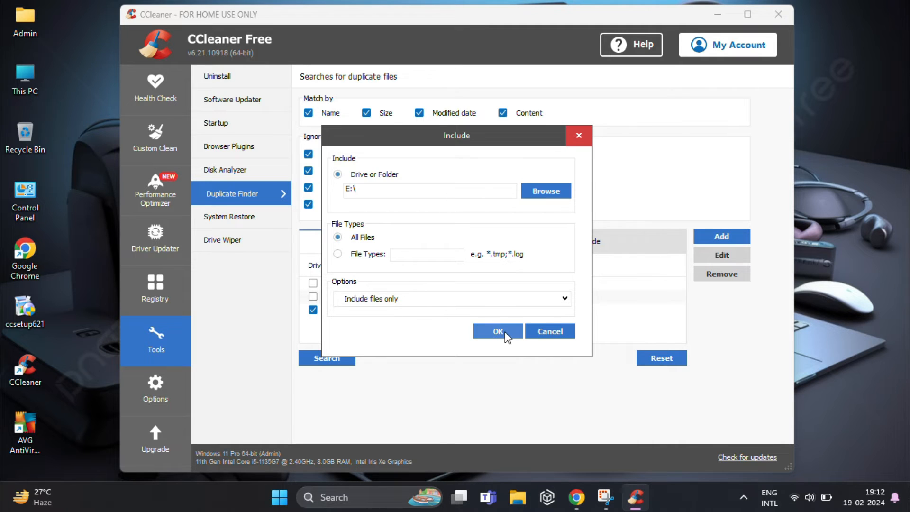
click(496, 331)
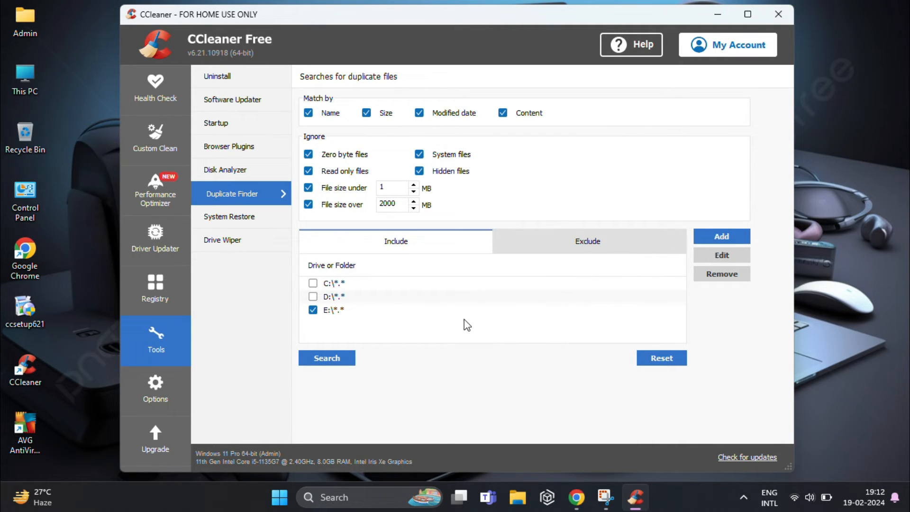
mouse_move(498, 144)
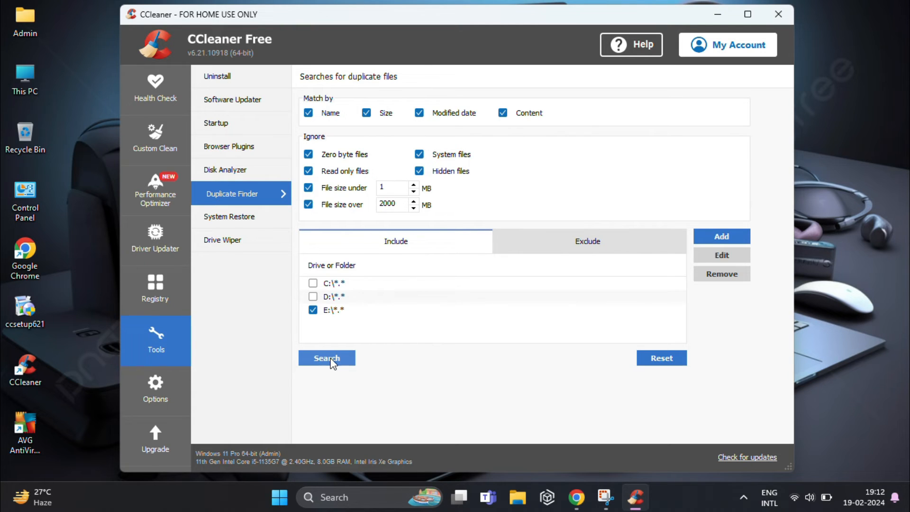
Step: Search drive E for duplicates and tick the extra copies in System Volume Information and E:\test
click(328, 357)
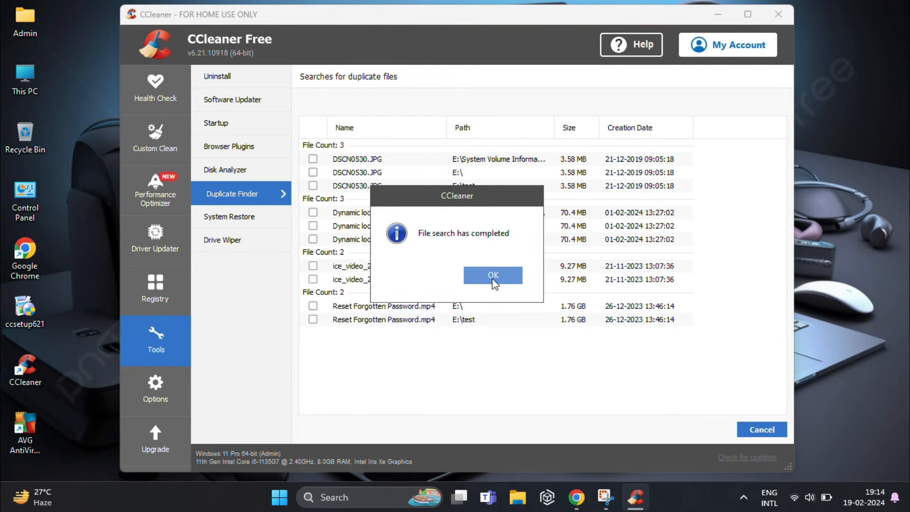
click(493, 275)
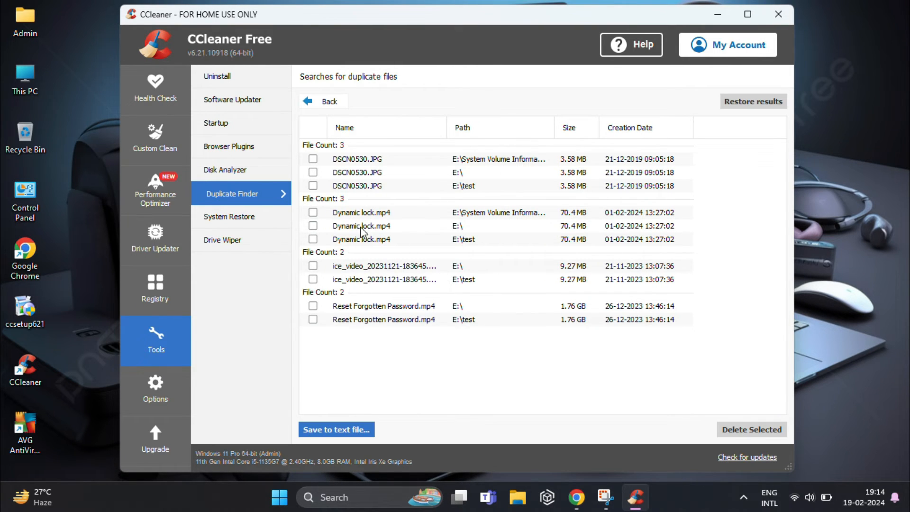
mouse_move(395, 174)
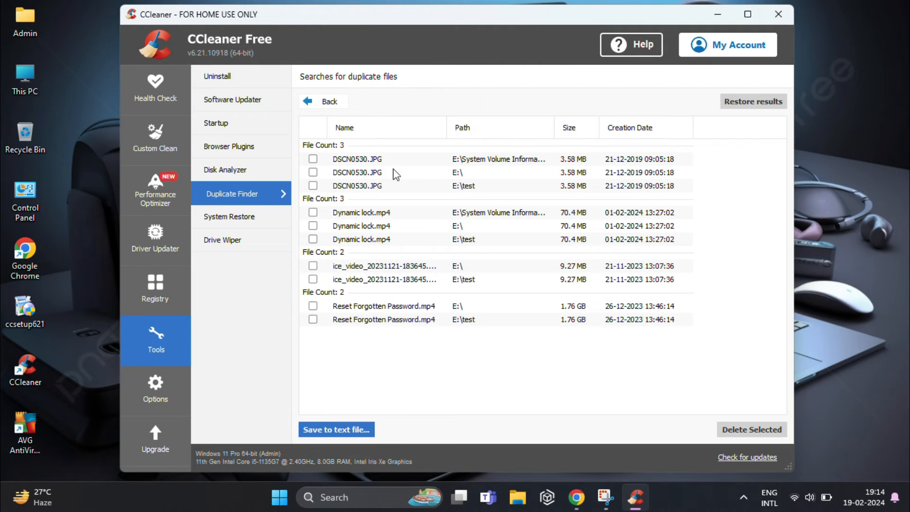
click(313, 186)
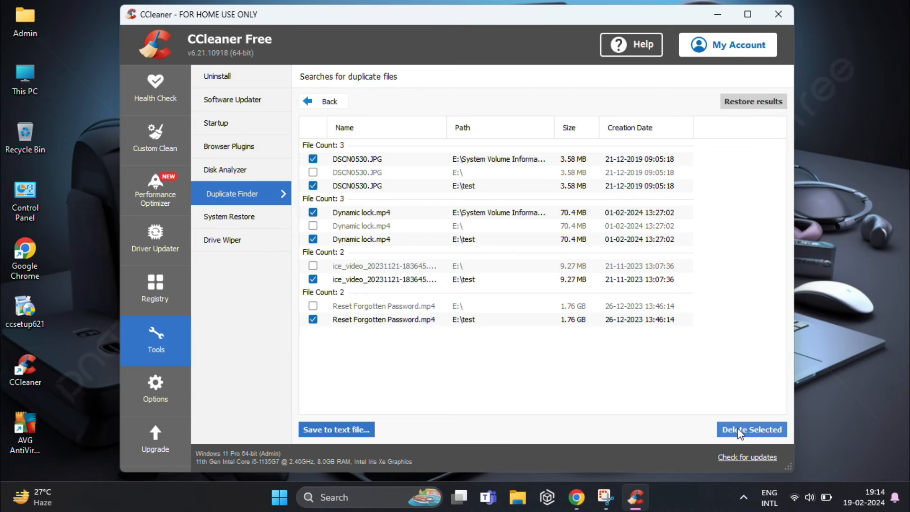
Step: Delete the selected duplicates and acknowledge the 'files successfully deleted' confirmation
click(751, 429)
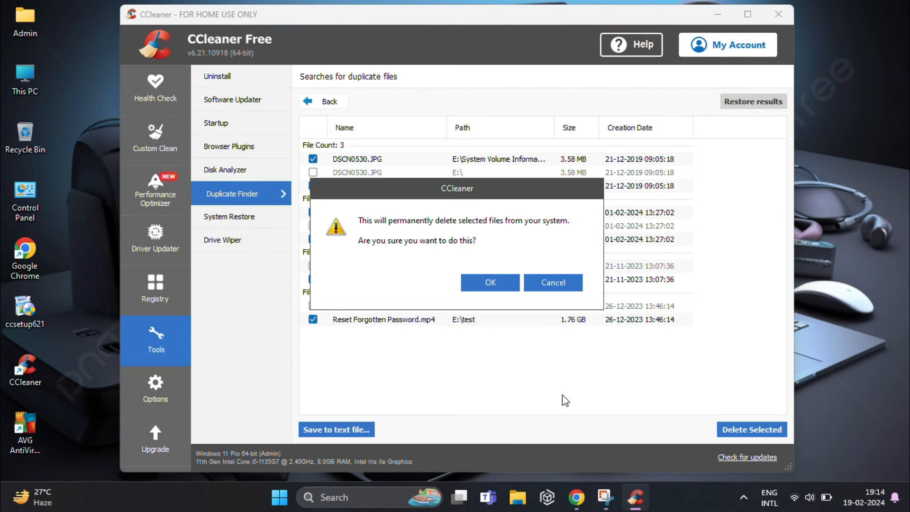
mouse_move(501, 268)
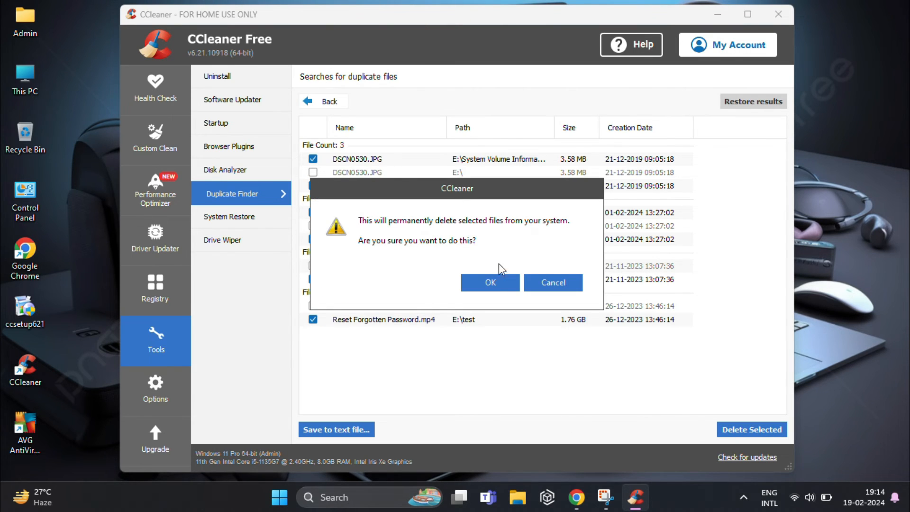
click(490, 282)
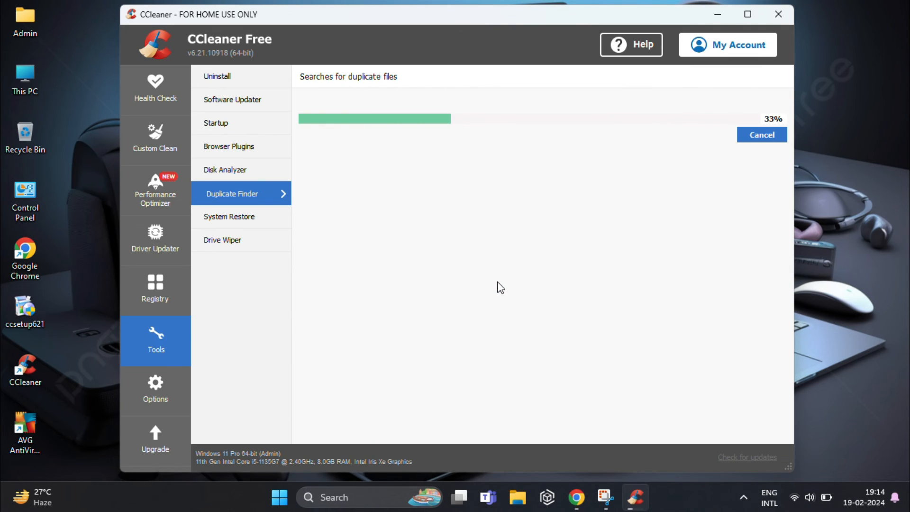
mouse_move(684, 129)
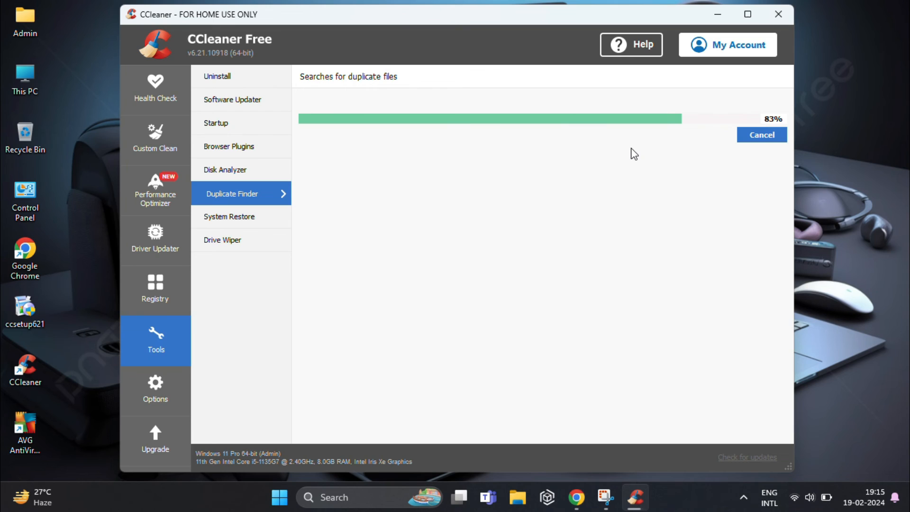
mouse_move(629, 163)
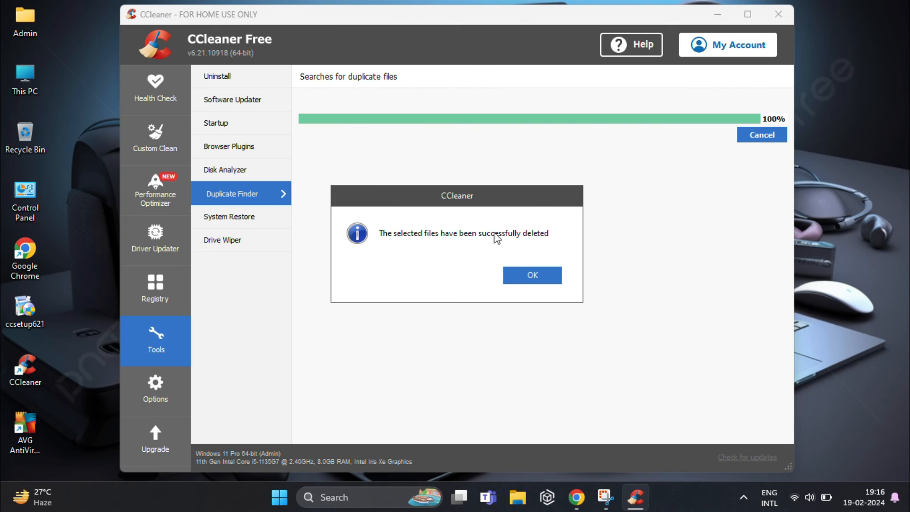
mouse_move(400, 244)
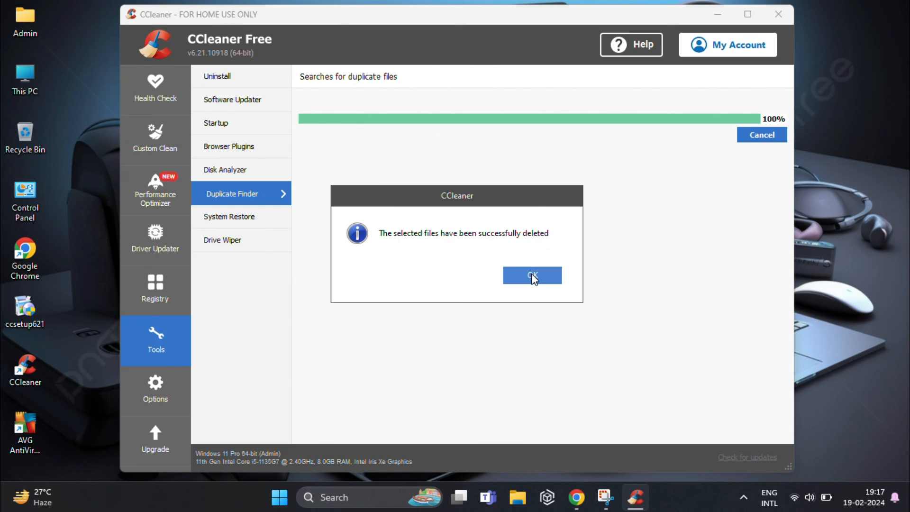
click(531, 275)
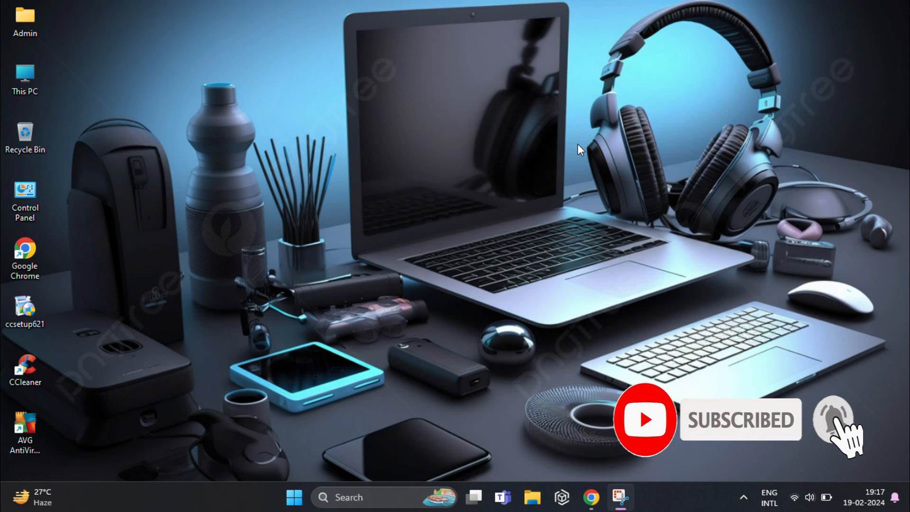